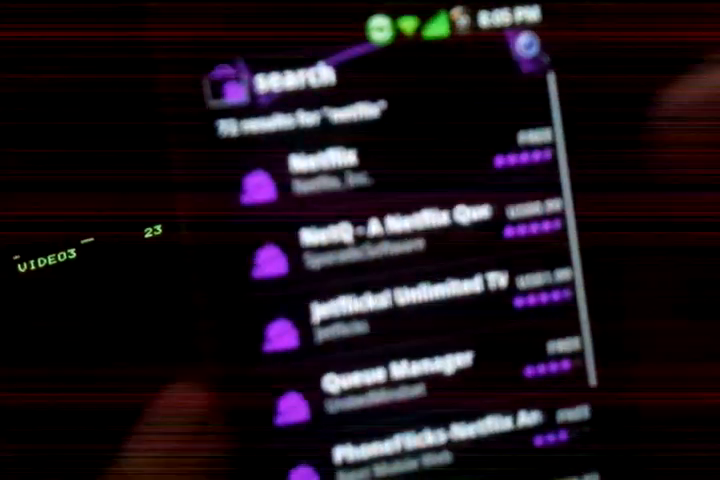
Select the Netflix app by Netflix, Inc. from the search results and review its details page.
left_click(300, 176)
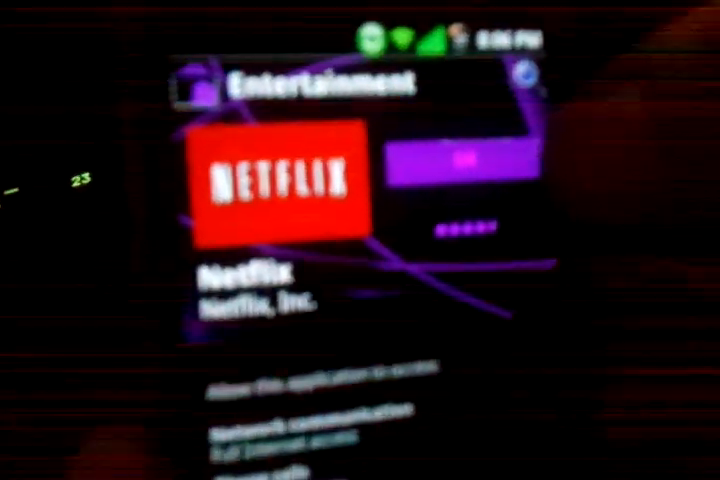
scroll("down", 3)
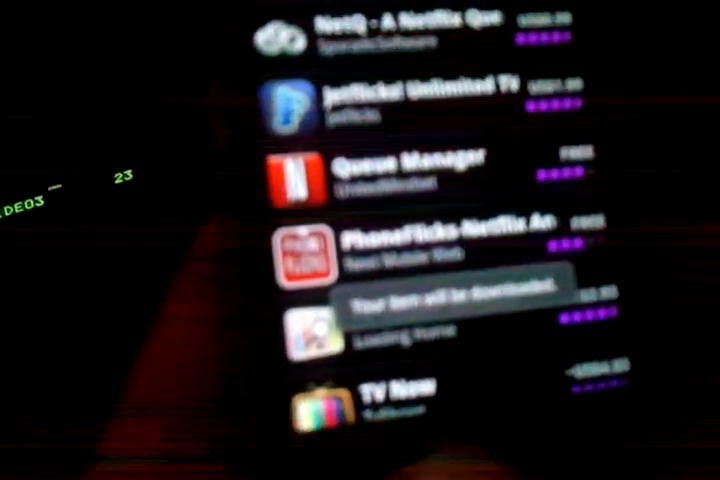